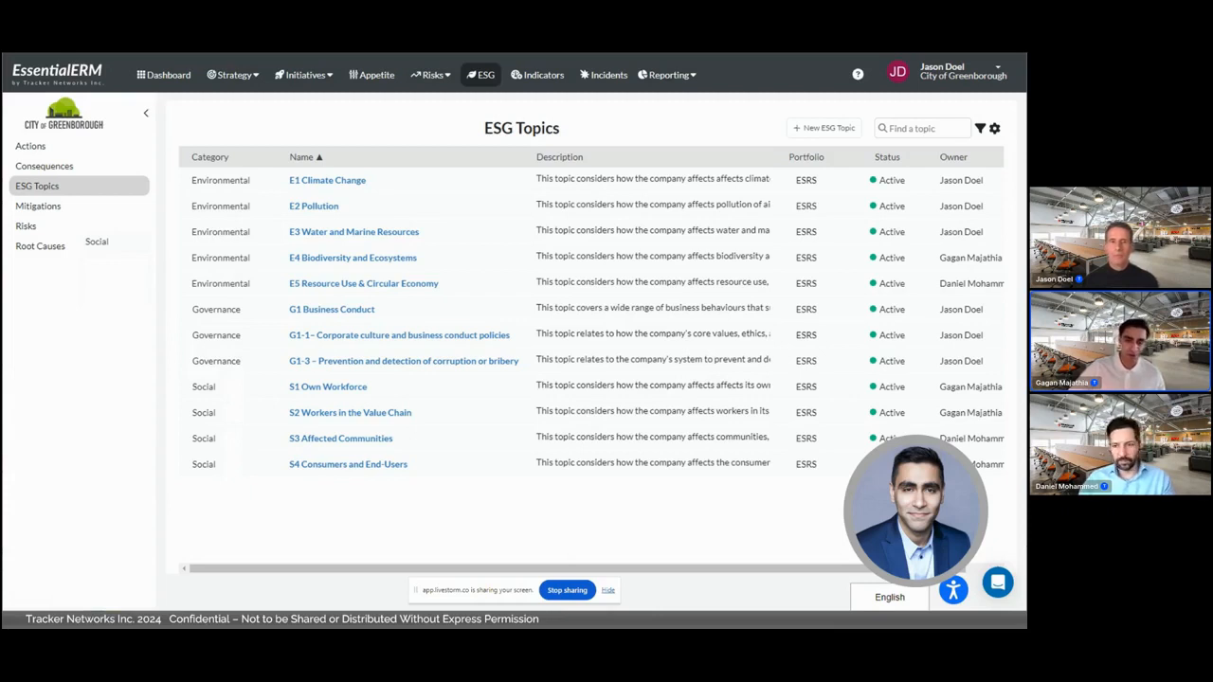
Open the S1 Own Workforce topic from the ESG Topics list
{"action": "left_click", "coordinate": [327, 387]}
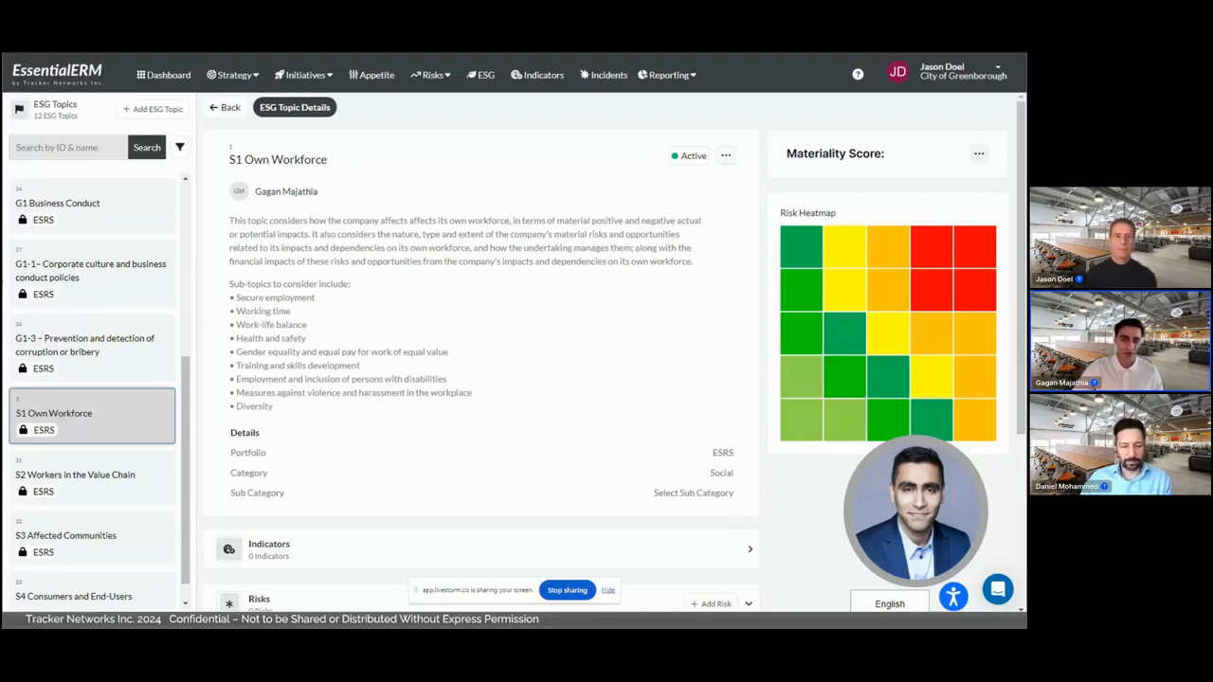
{"action": "scroll", "scroll_direction": "down", "scroll_amount": 3}
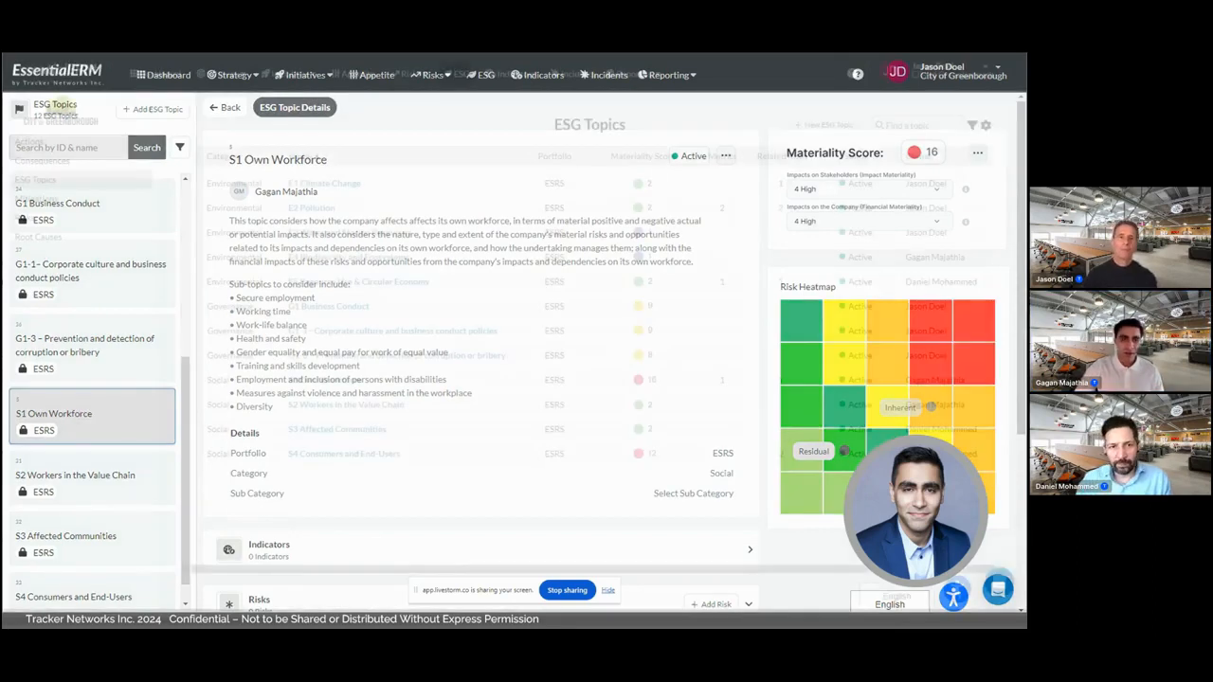
Go back to the ESG Topics list to see S1 Own Workforce scored 16
{"action": "left_click", "coordinate": [225, 106]}
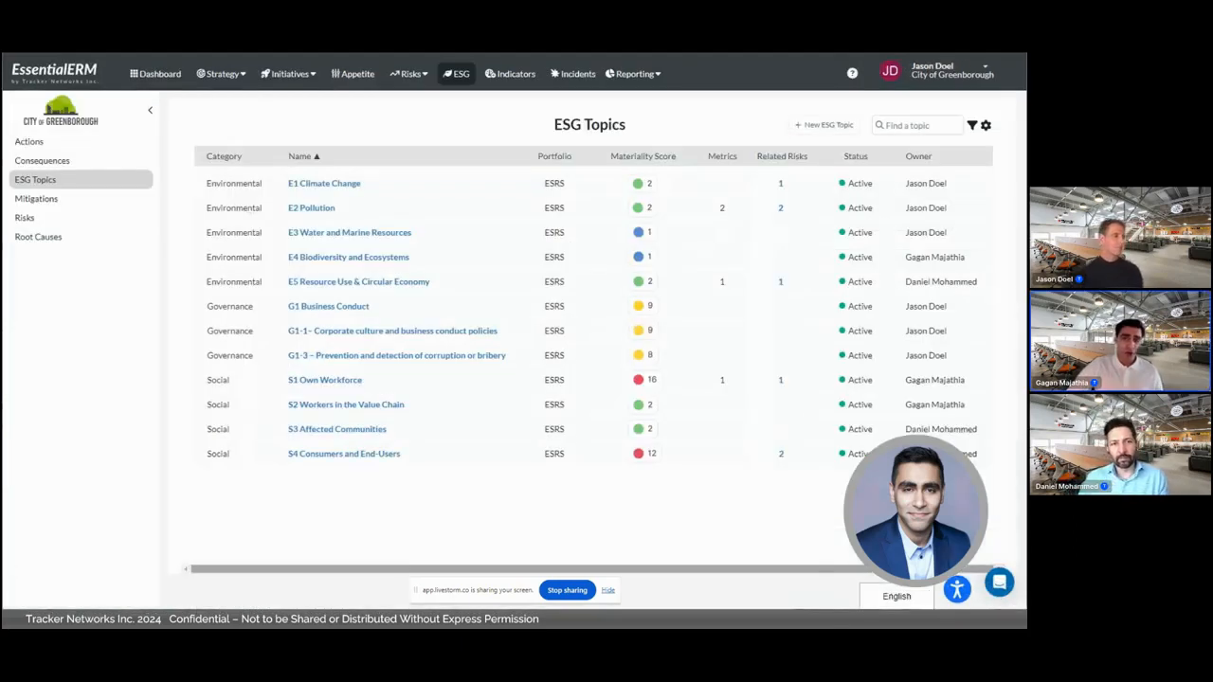